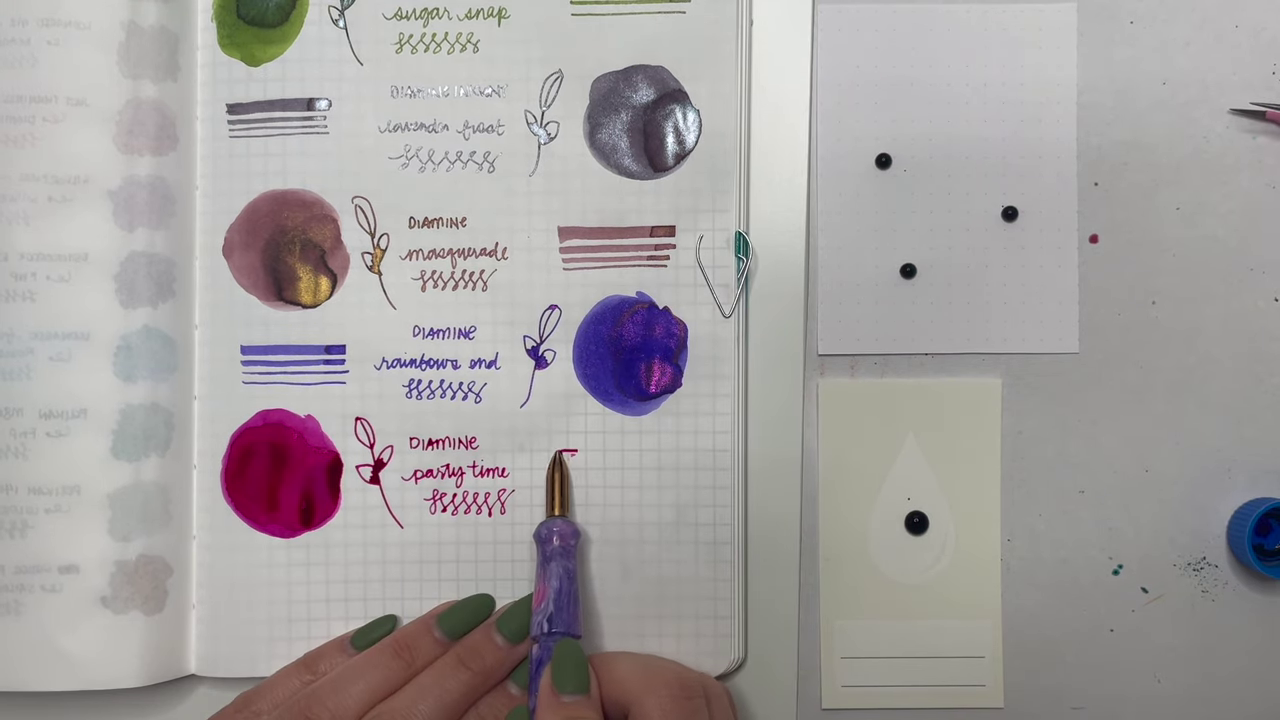
Step: Draw a bright pink pen stripe to the right of the Diamine Party Time entry
left_click_drag(570, 458, 660, 458)
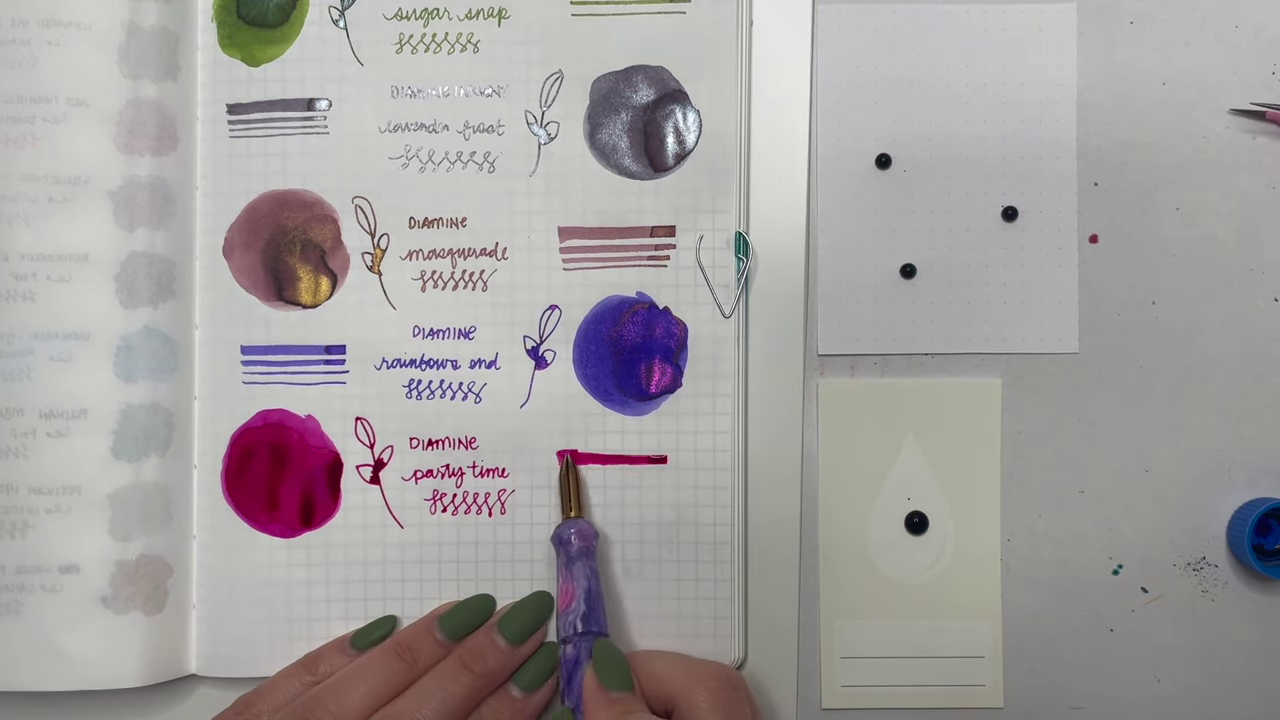